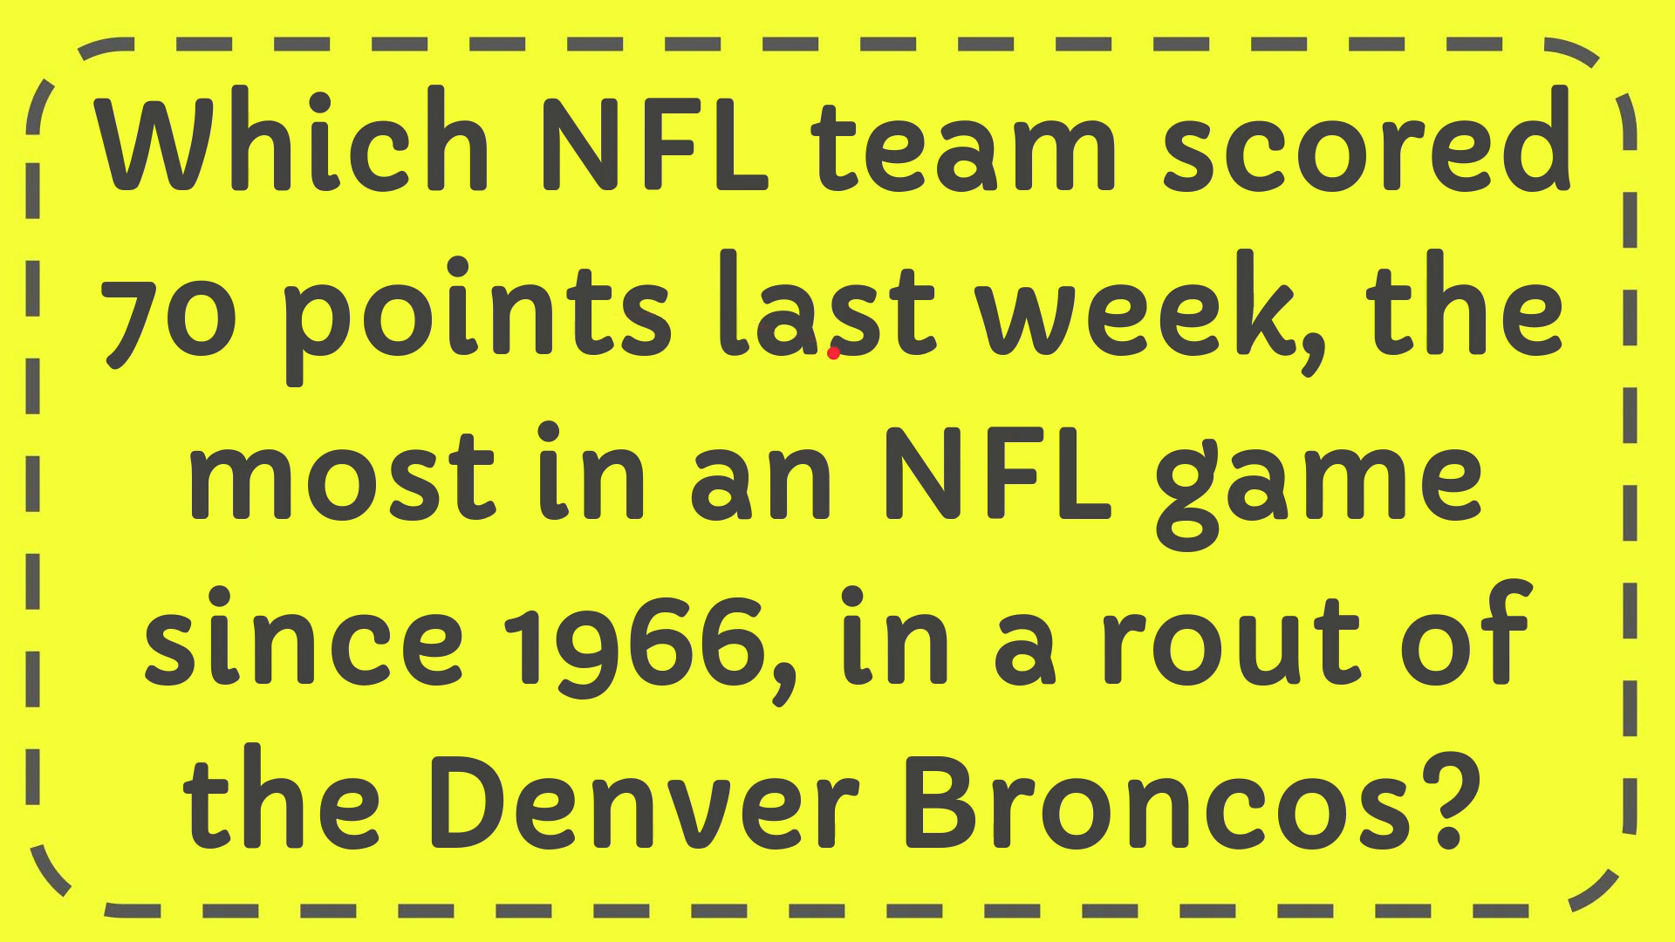
mouse_move(862, 548)
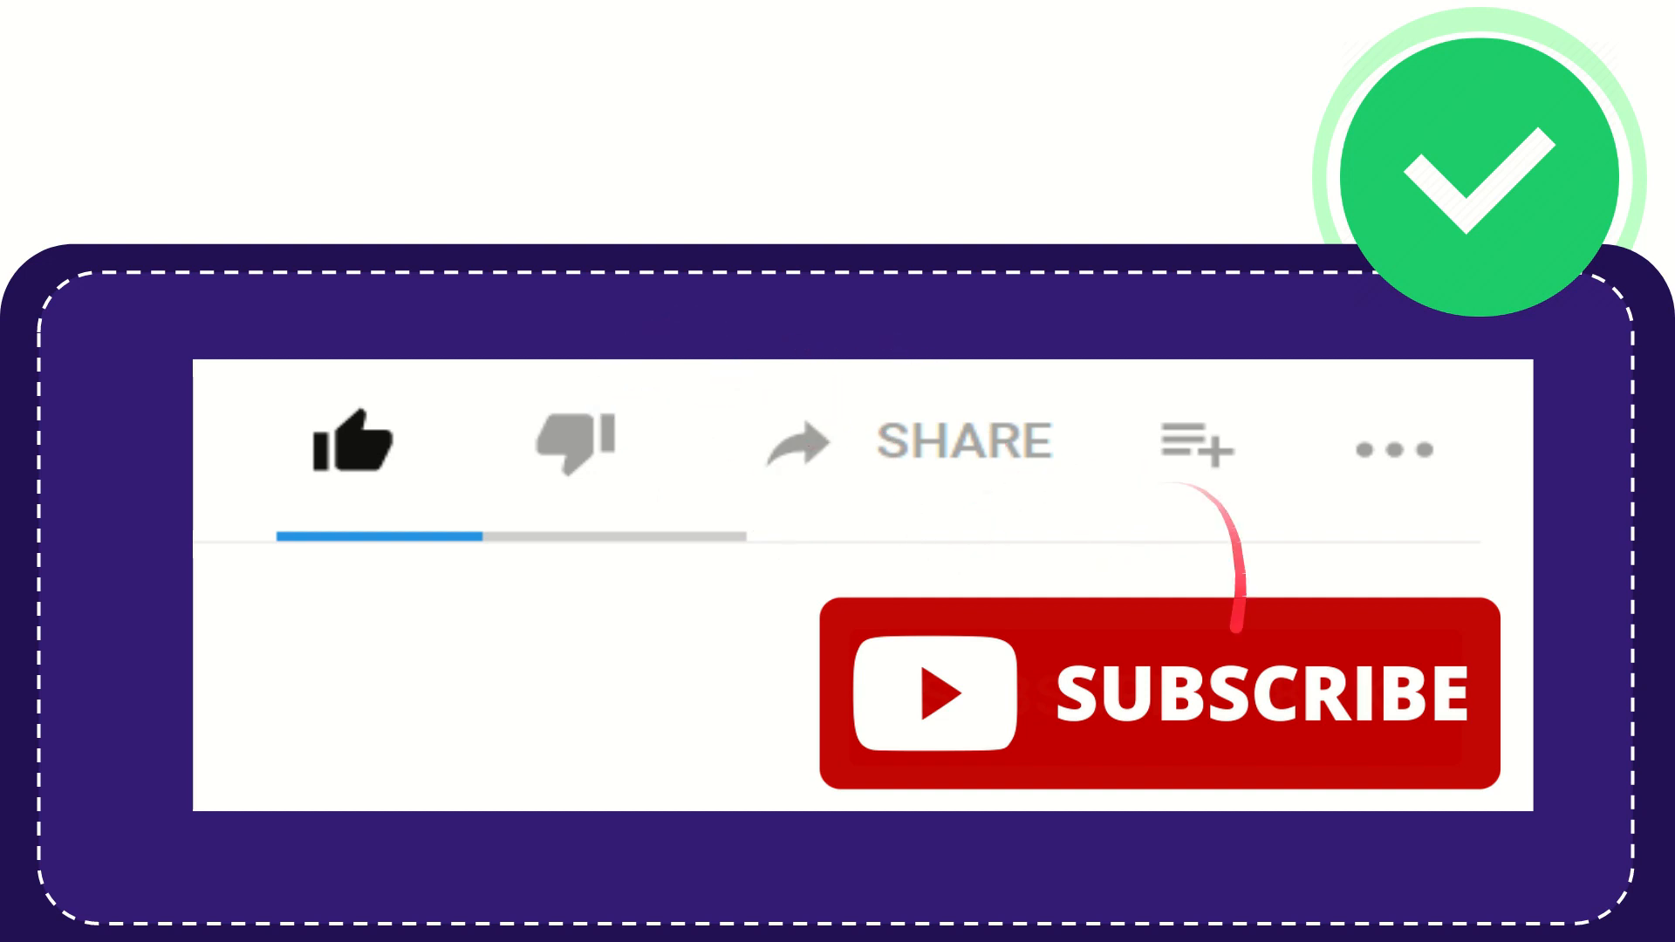
mouse_move(1357, 754)
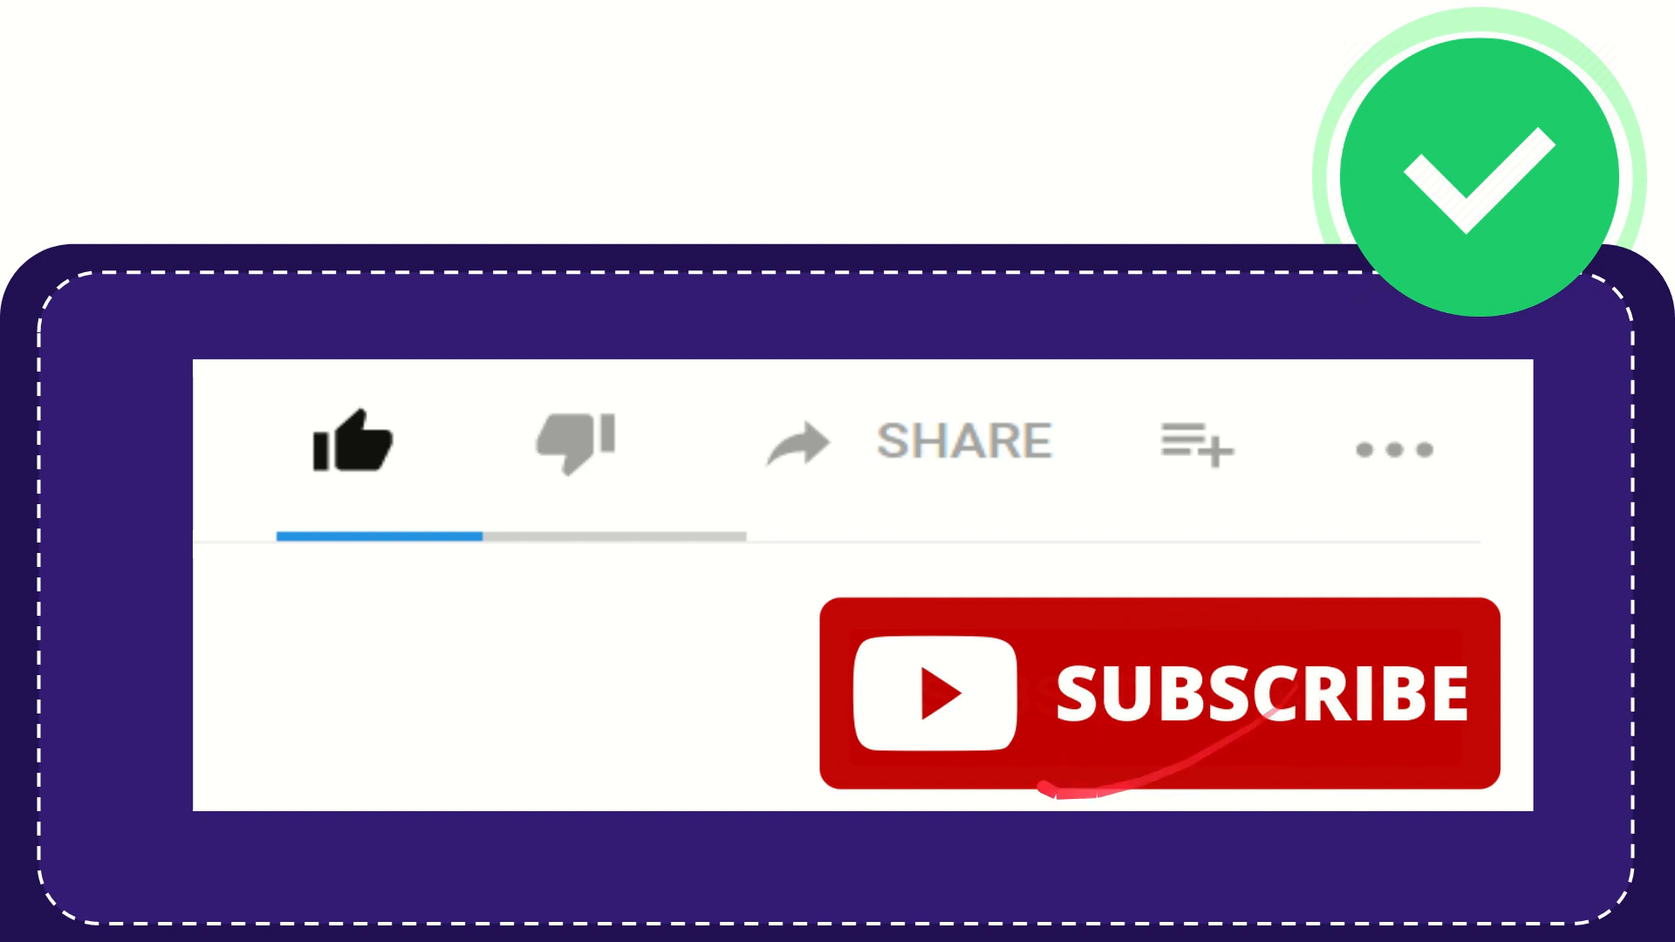
left_click(353, 452)
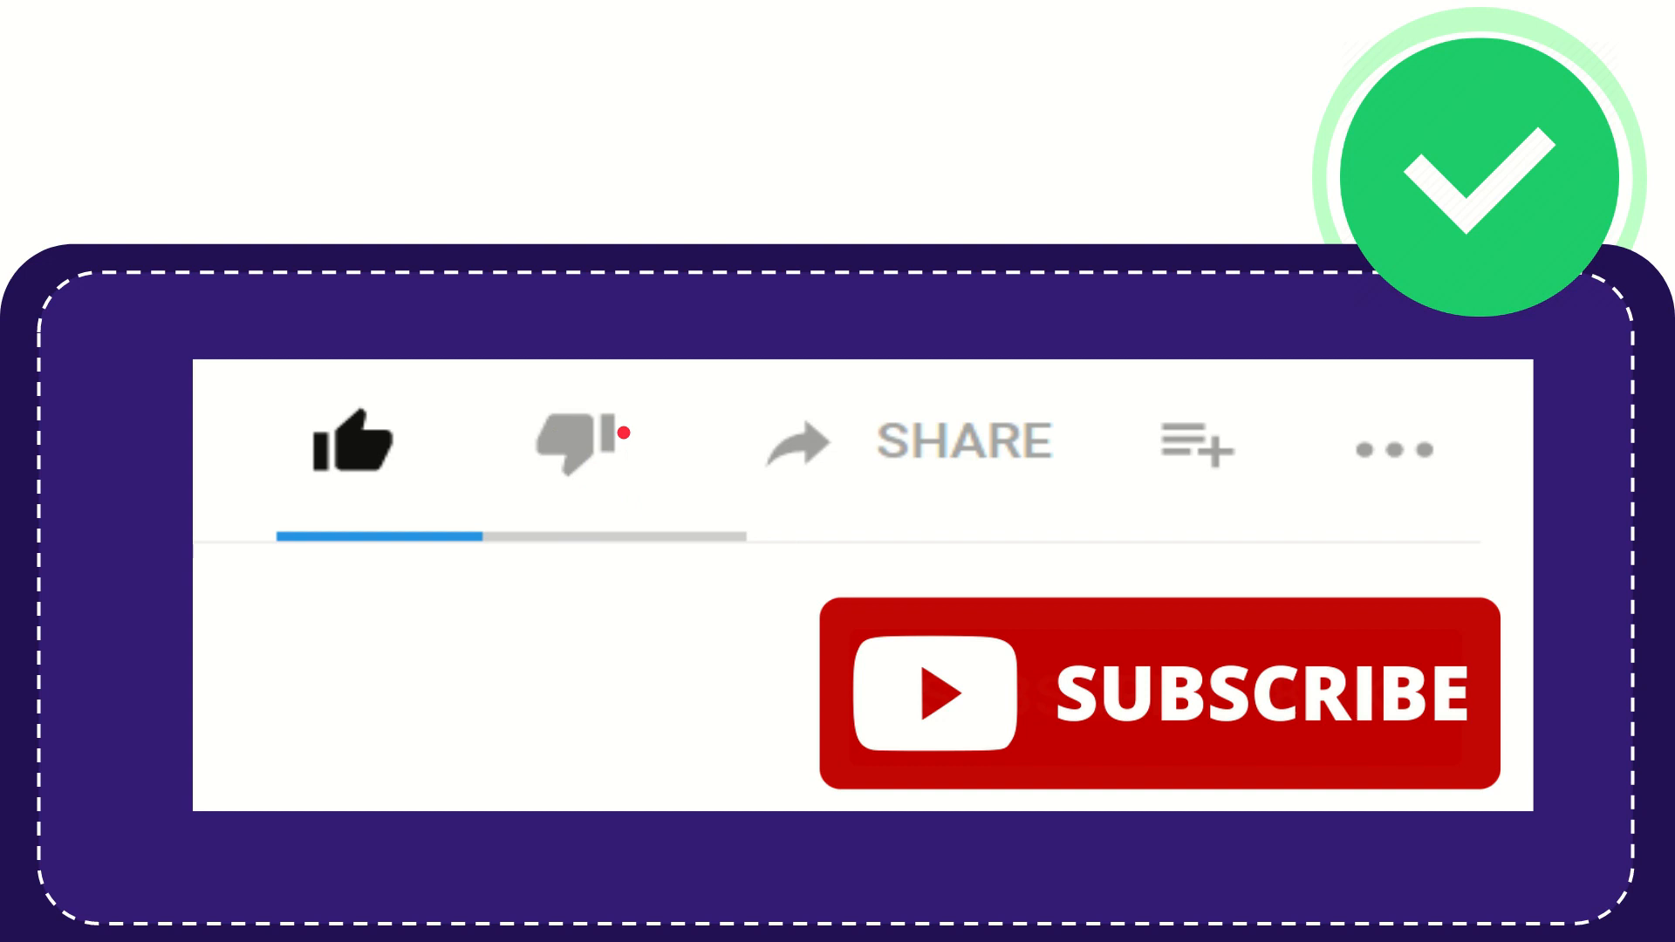
left_click(579, 443)
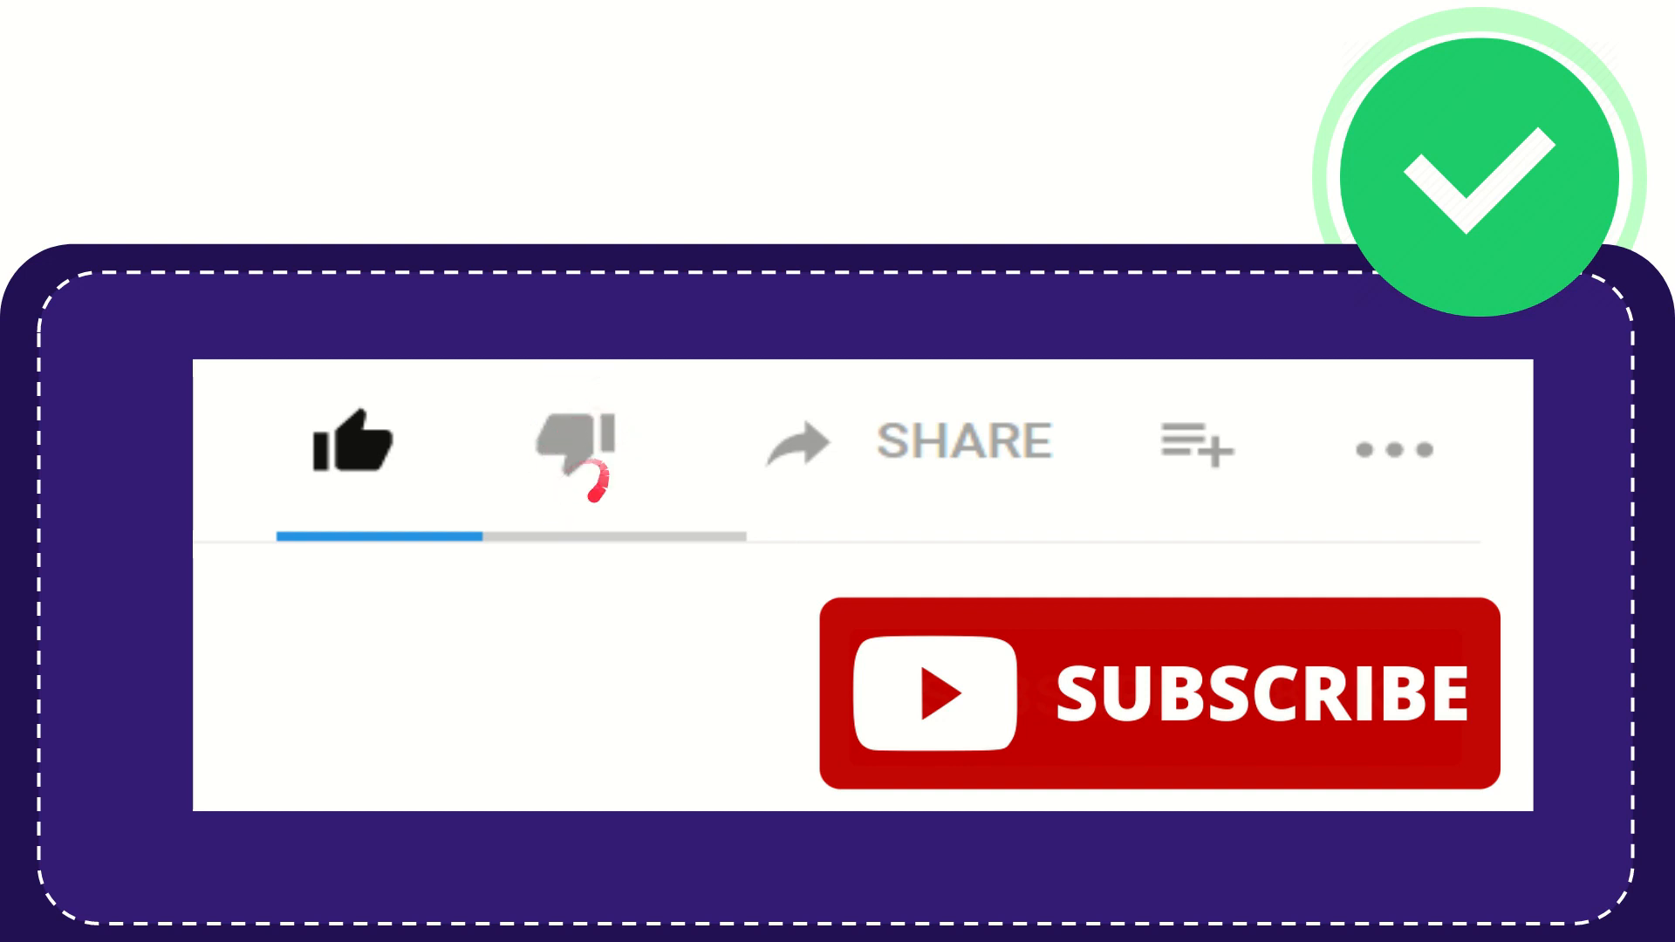